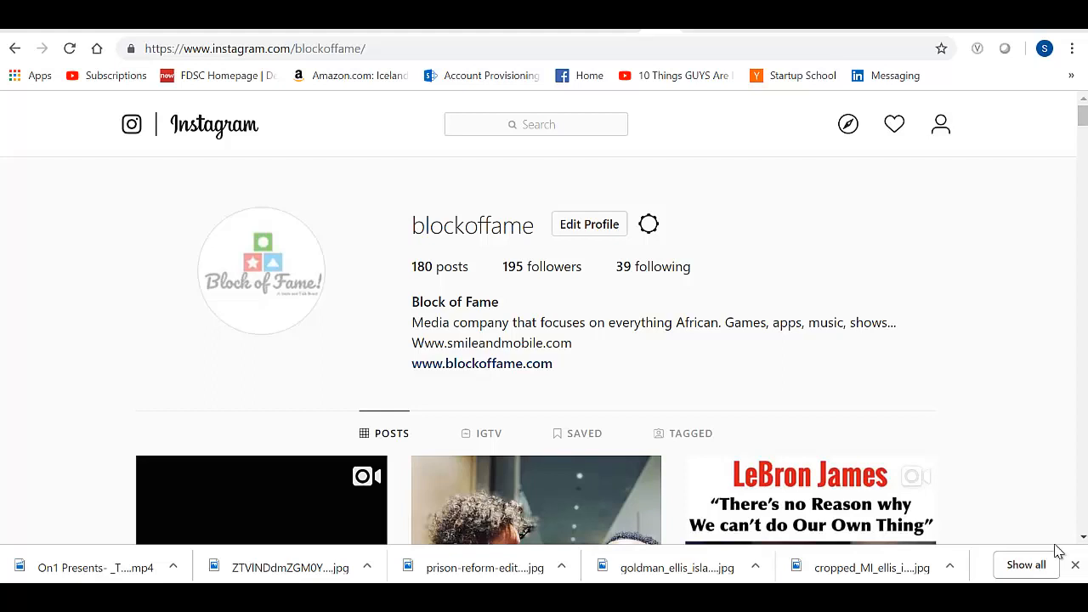
mouse_move(1081, 413)
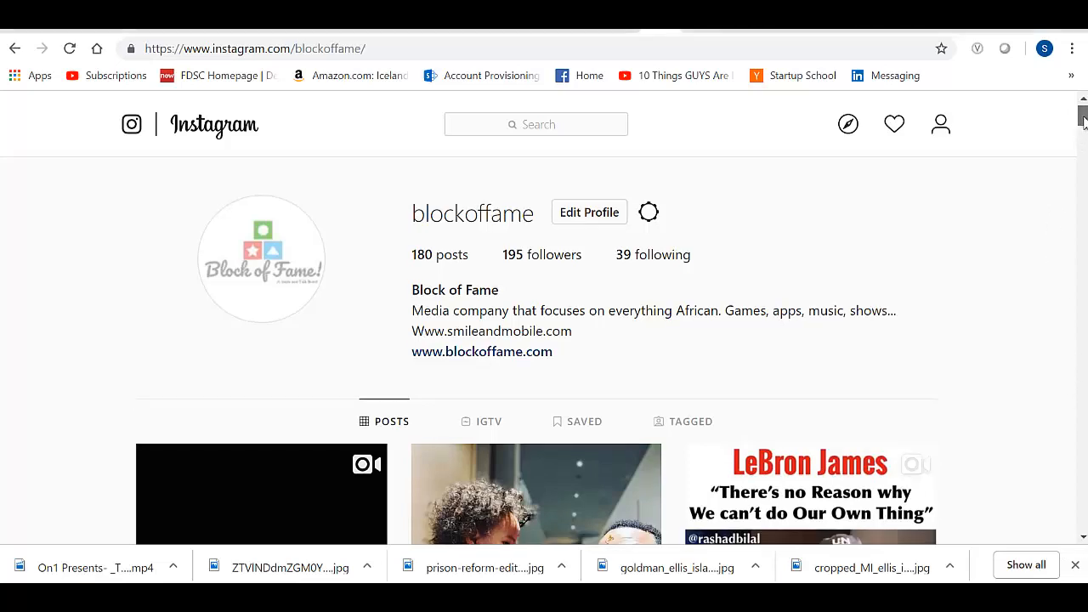
Reach the installed Extensions page from the Chrome menu's More tools
scroll("down", 3)
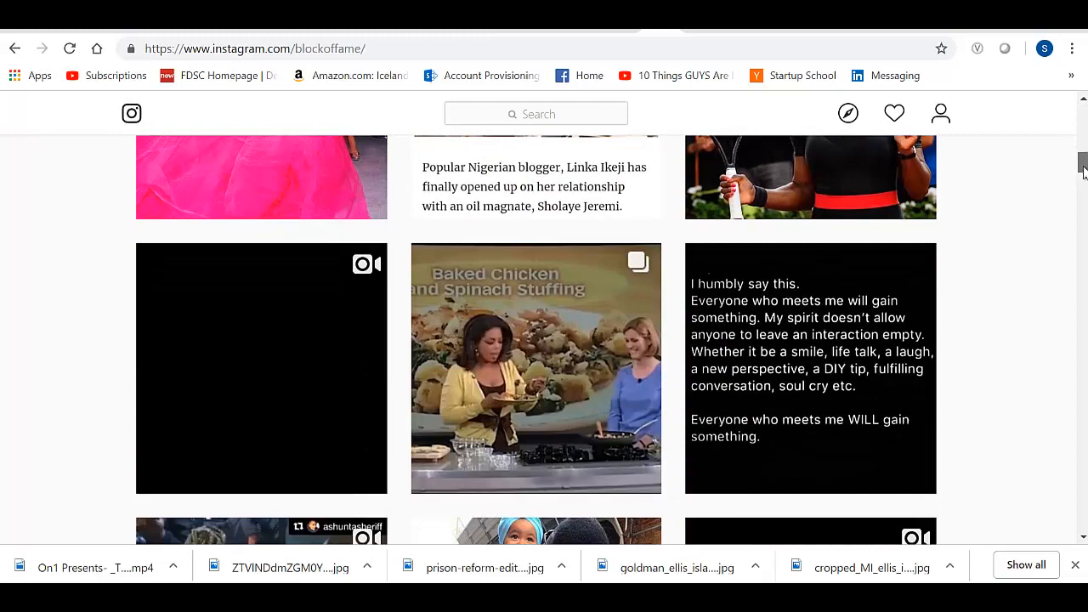
scroll("up", 3)
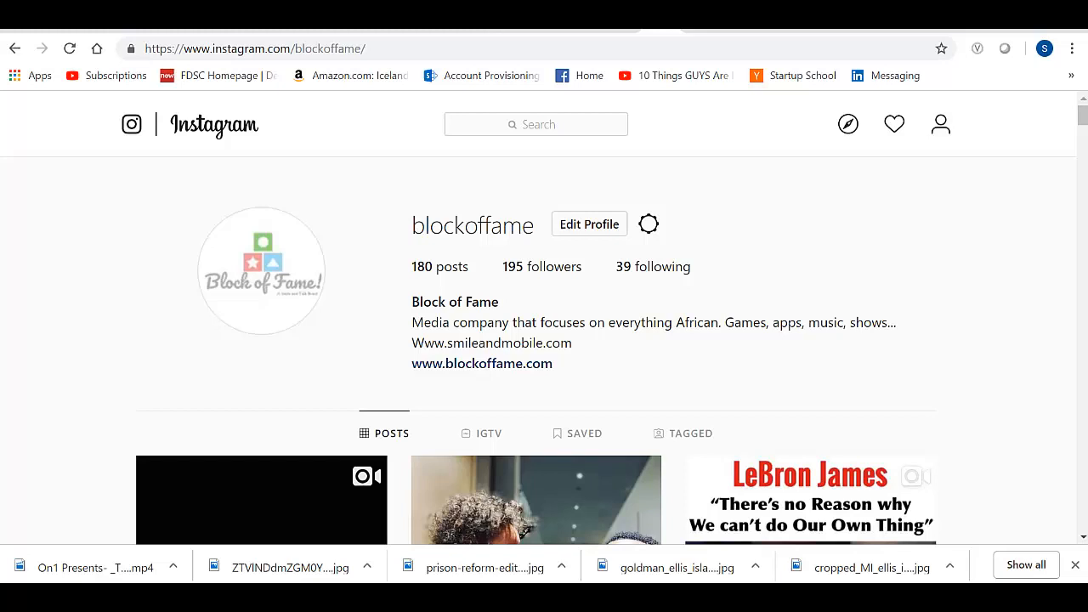
left_click(1070, 47)
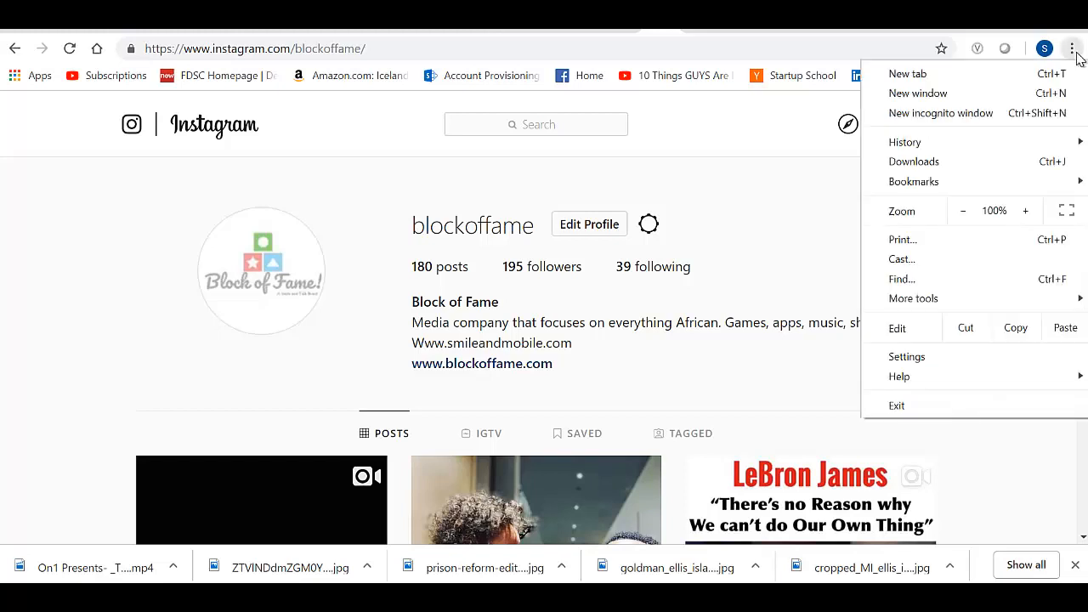
mouse_move(1002, 259)
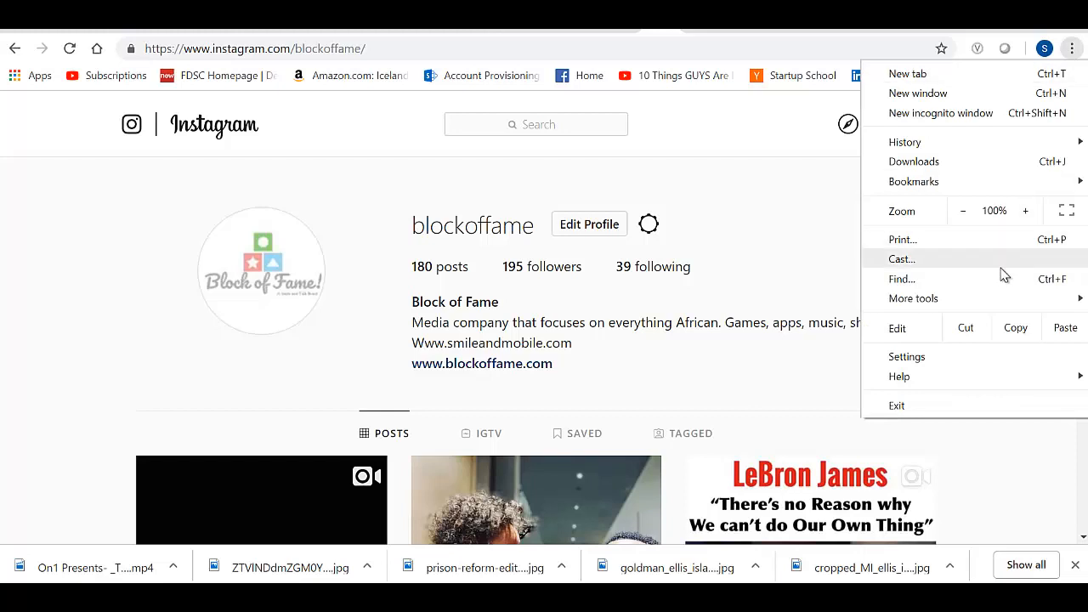
left_click(728, 375)
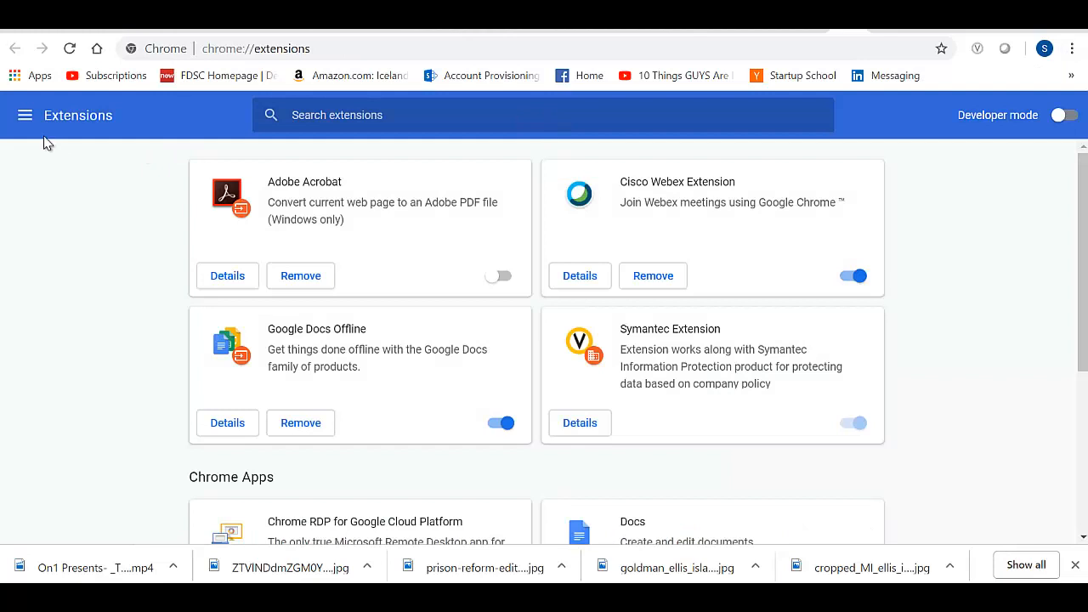
Use the Extensions side menu to go to the Chrome Web Store
left_click(24, 115)
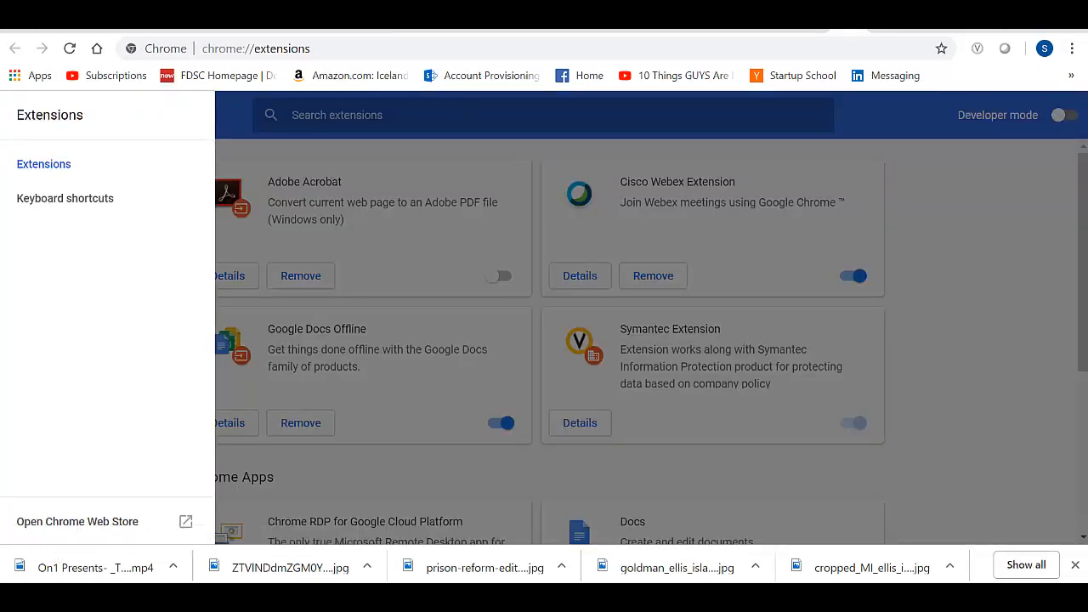
left_click(76, 521)
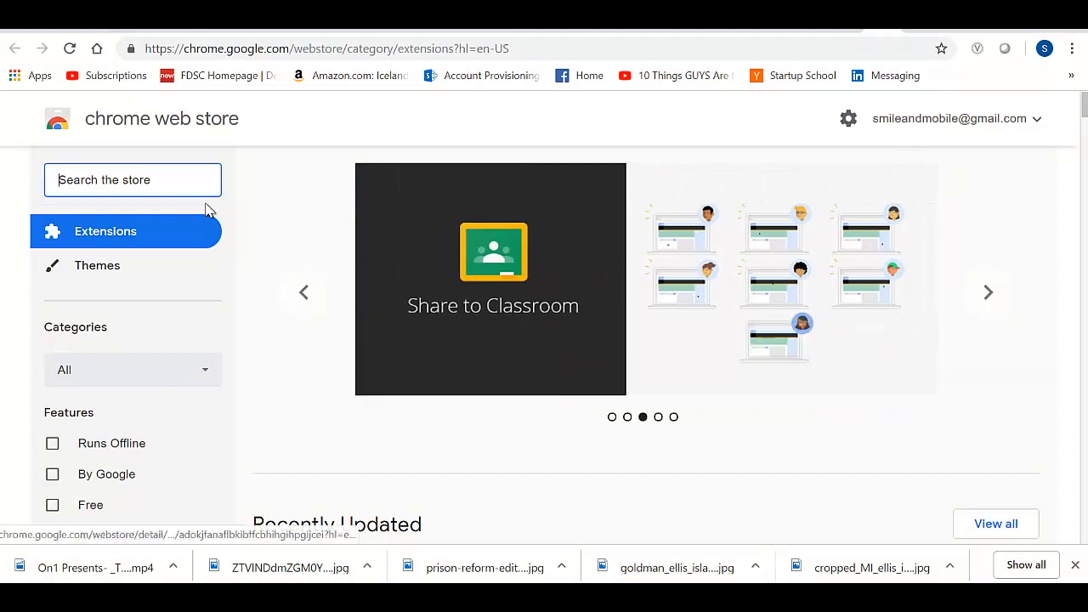
Search the store for 'desktop for instagram' and add Desktop for Instagram to Chrome
type("desktop fo")
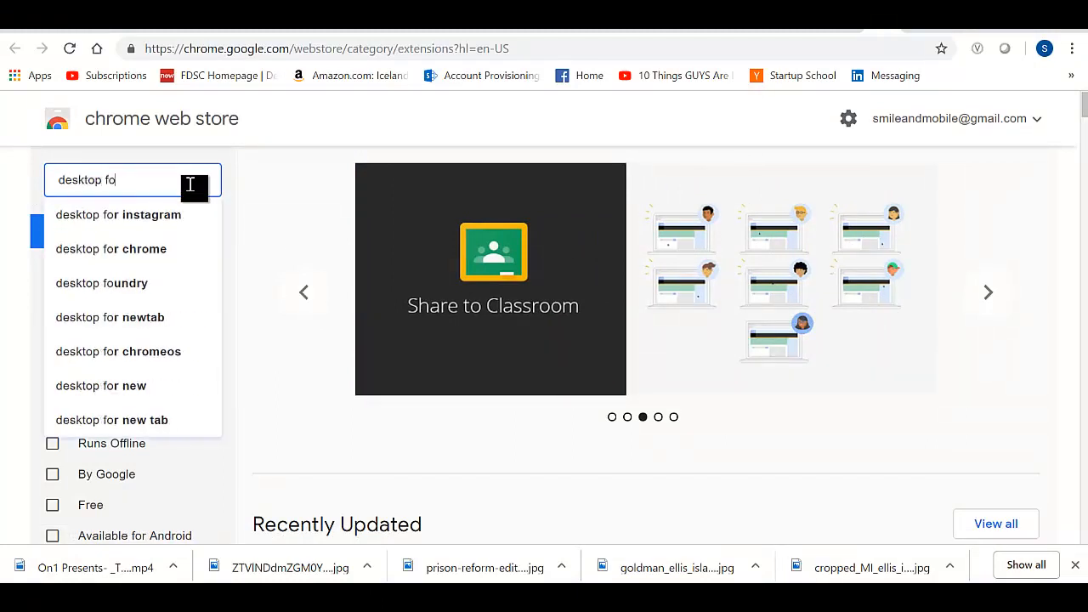
left_click(119, 214)
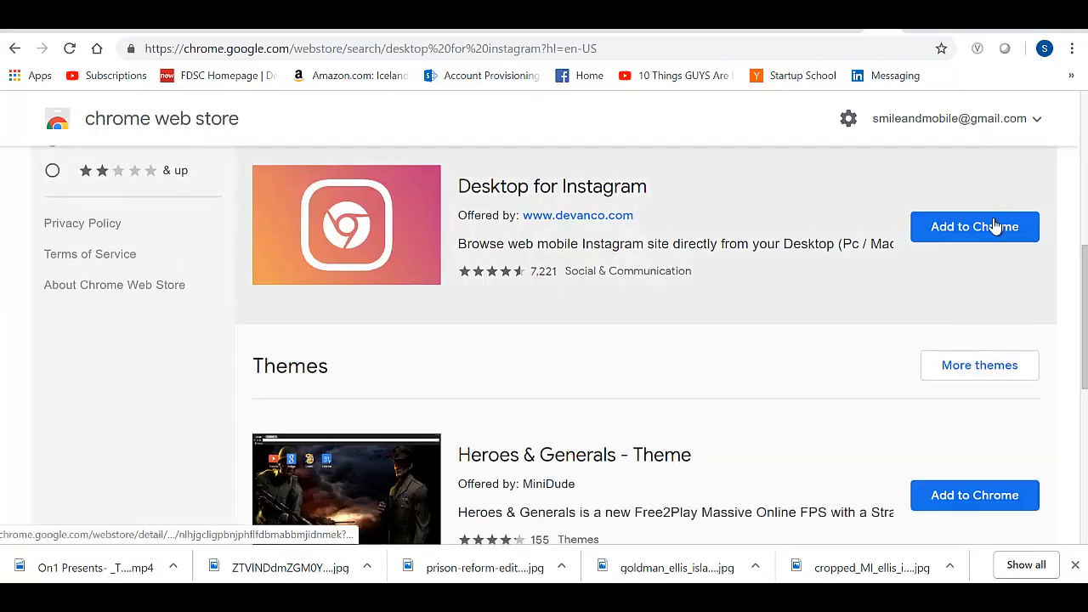
left_click(974, 226)
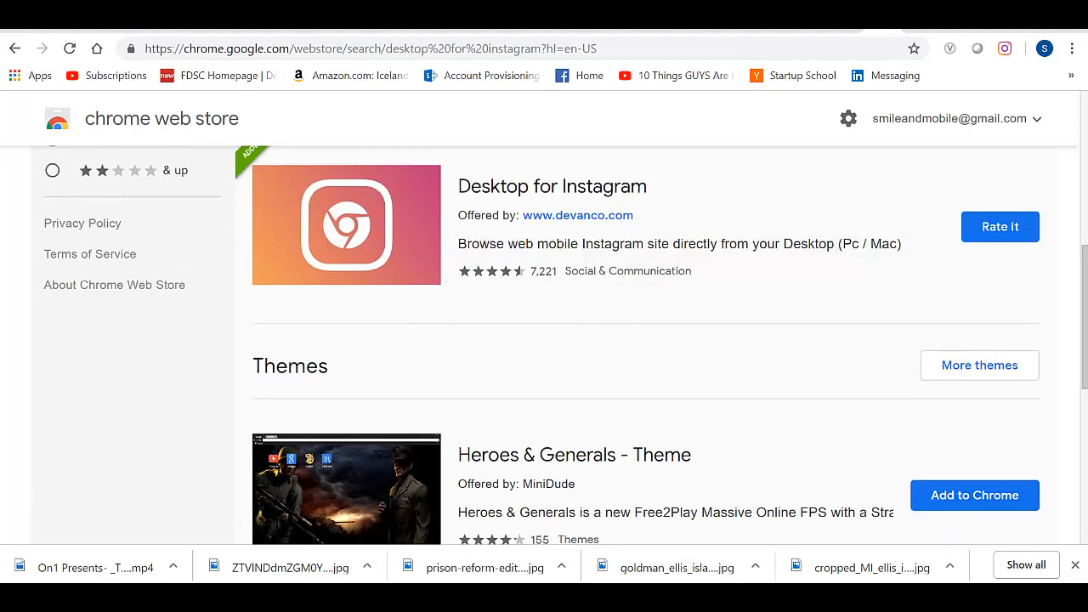
mouse_move(1004, 48)
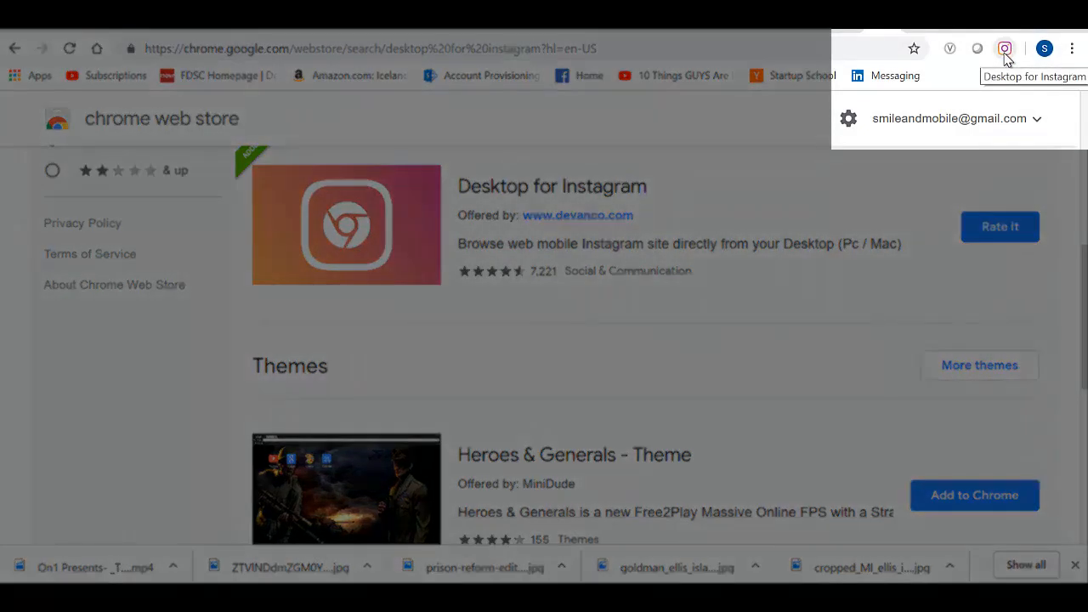
Launch Desktop for Instagram from the toolbar and start a new photo post to get the file picker
left_click(1005, 48)
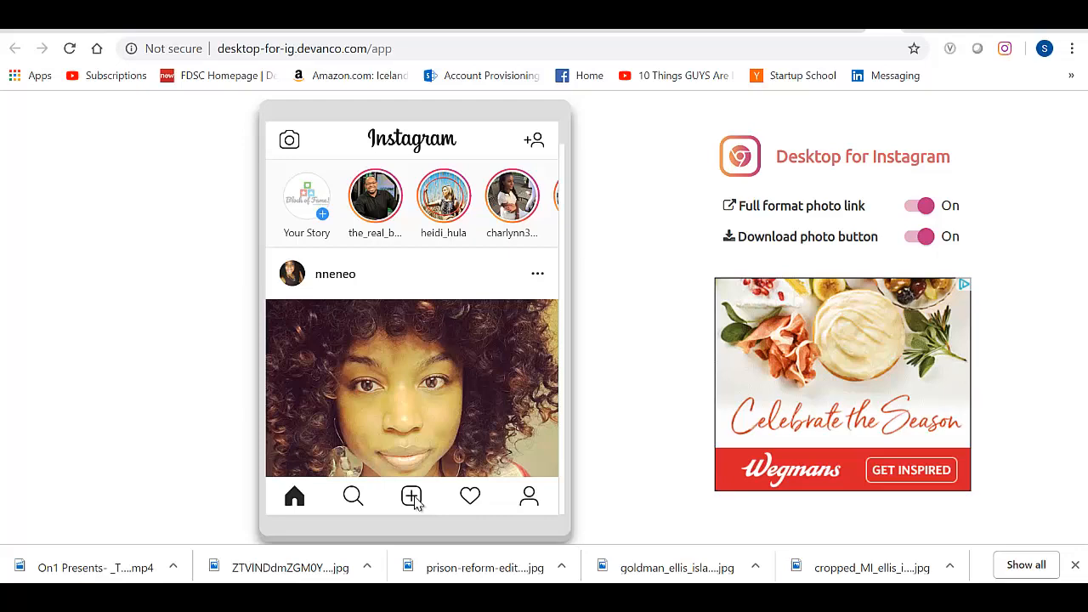
left_click(412, 496)
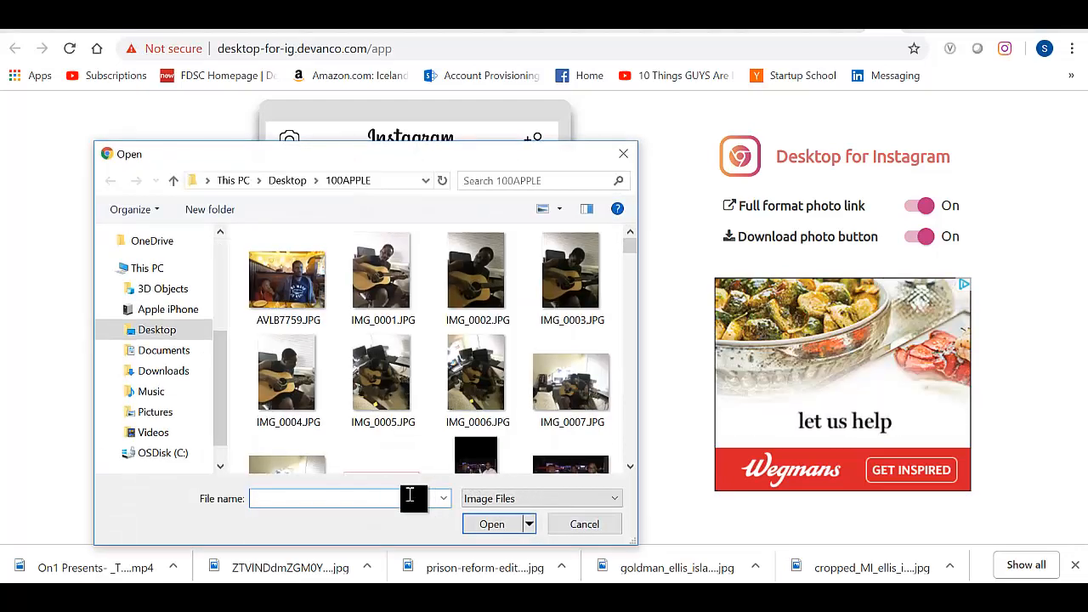
scroll("down", 3)
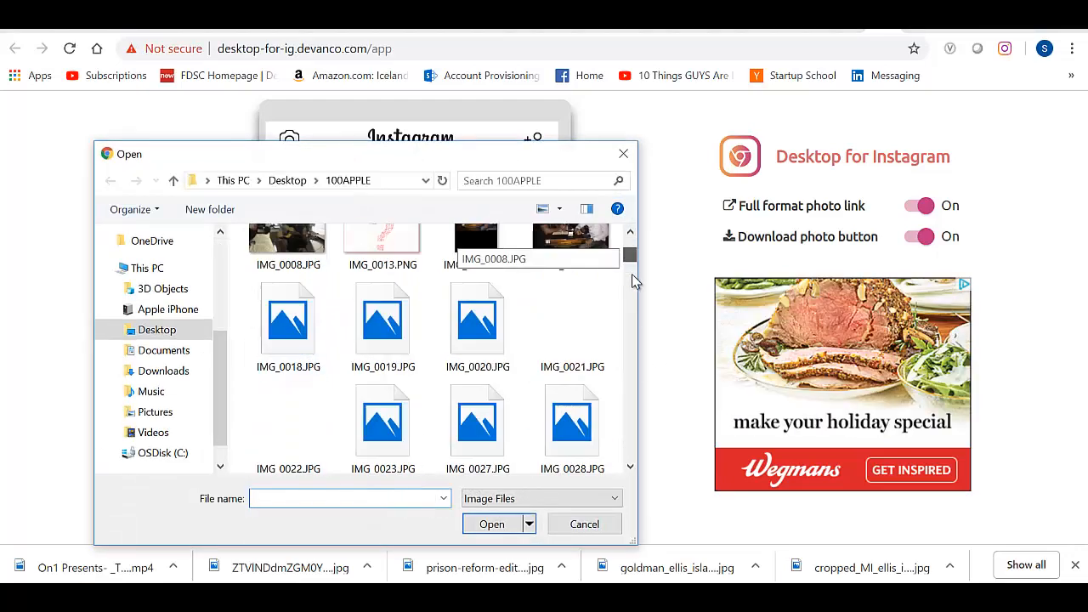